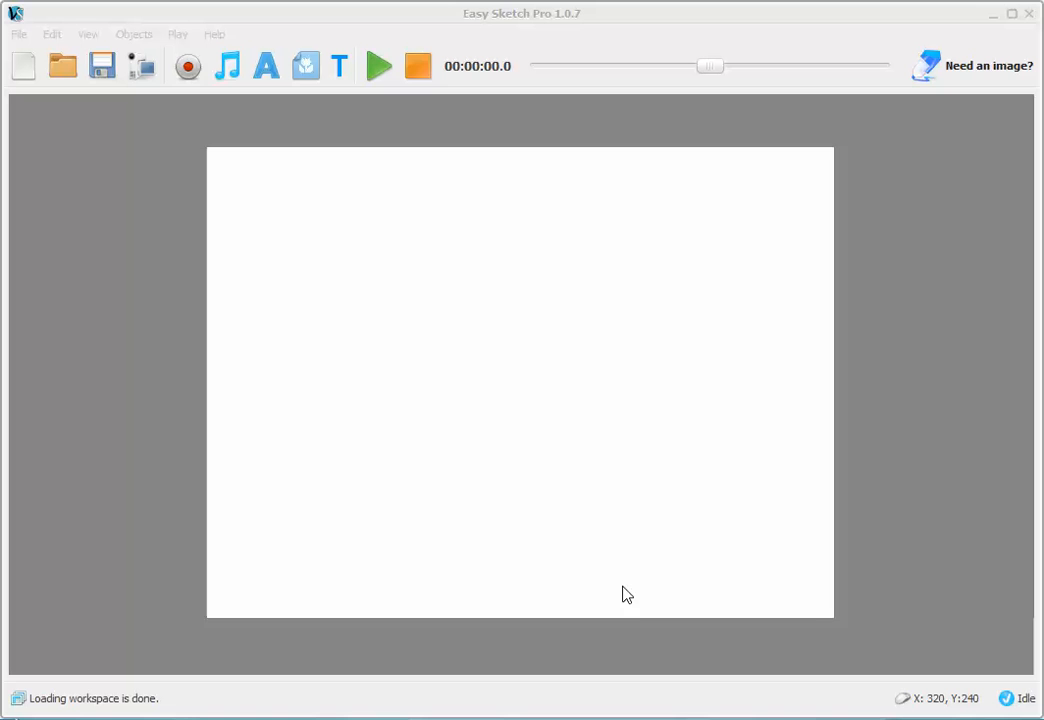
pyautogui.moveTo(398, 144)
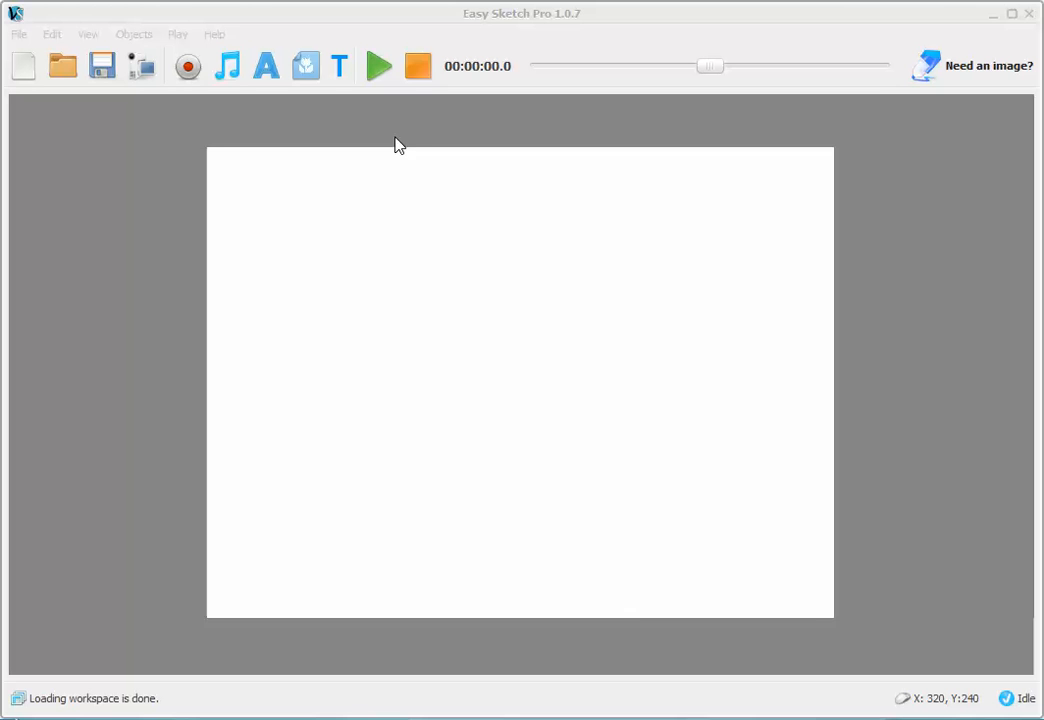
# Step: Create a new text item reading 'My Name Is Keith' in the Text Editor
pyautogui.click(266, 66)
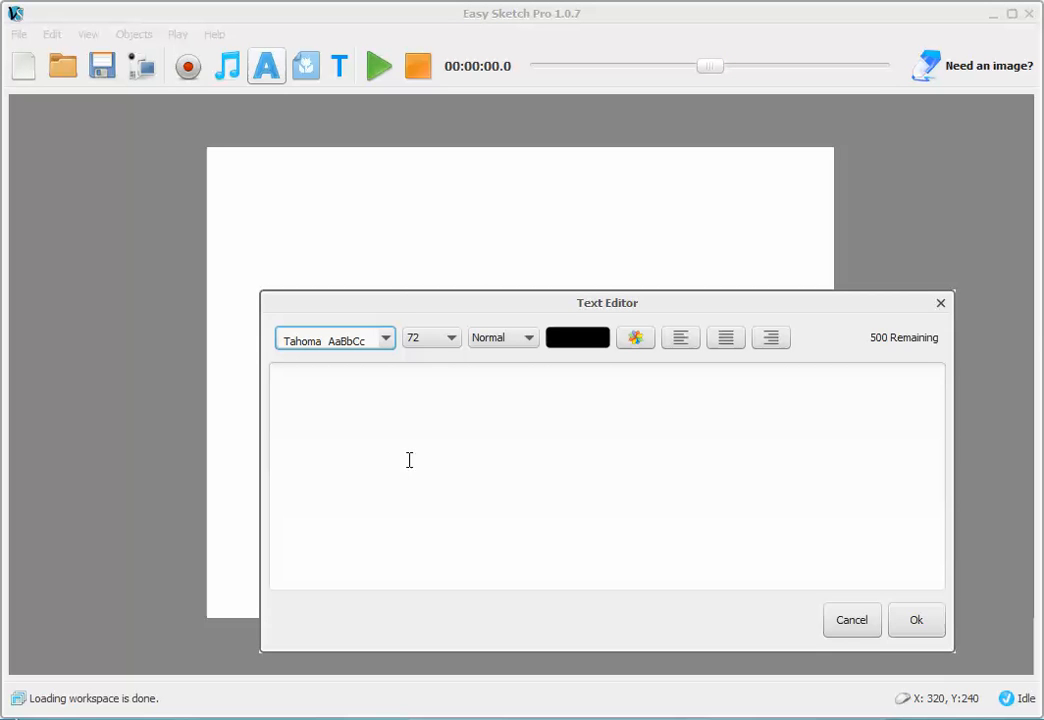
pyautogui.moveTo(608, 302); pyautogui.dragTo(554, 210)
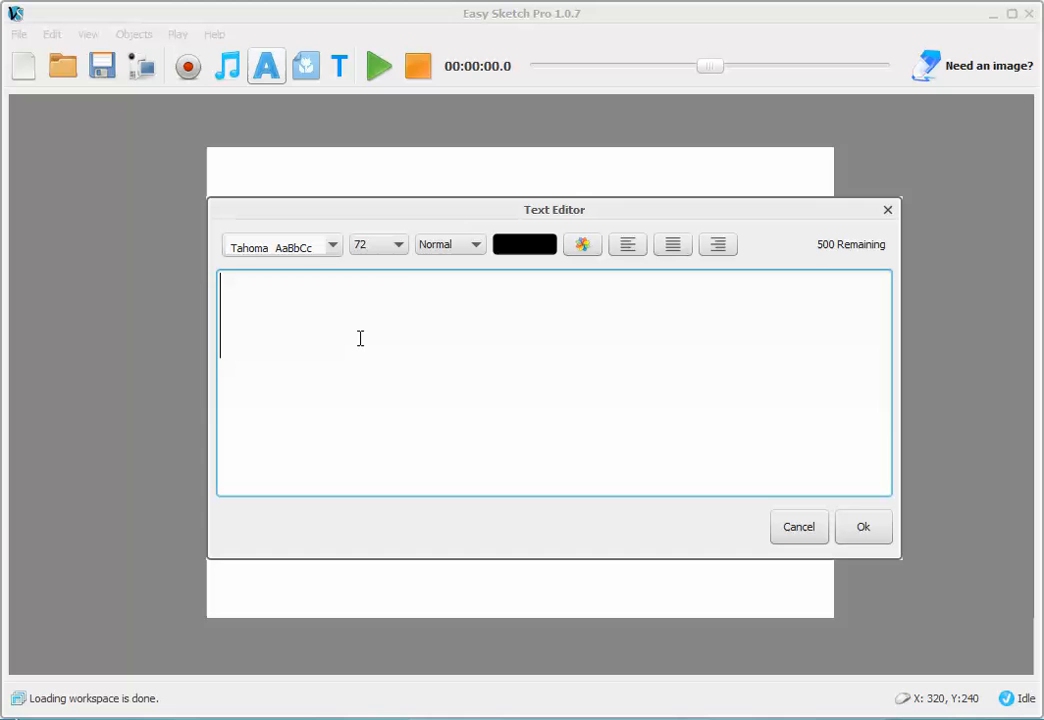
pyautogui.write('My')
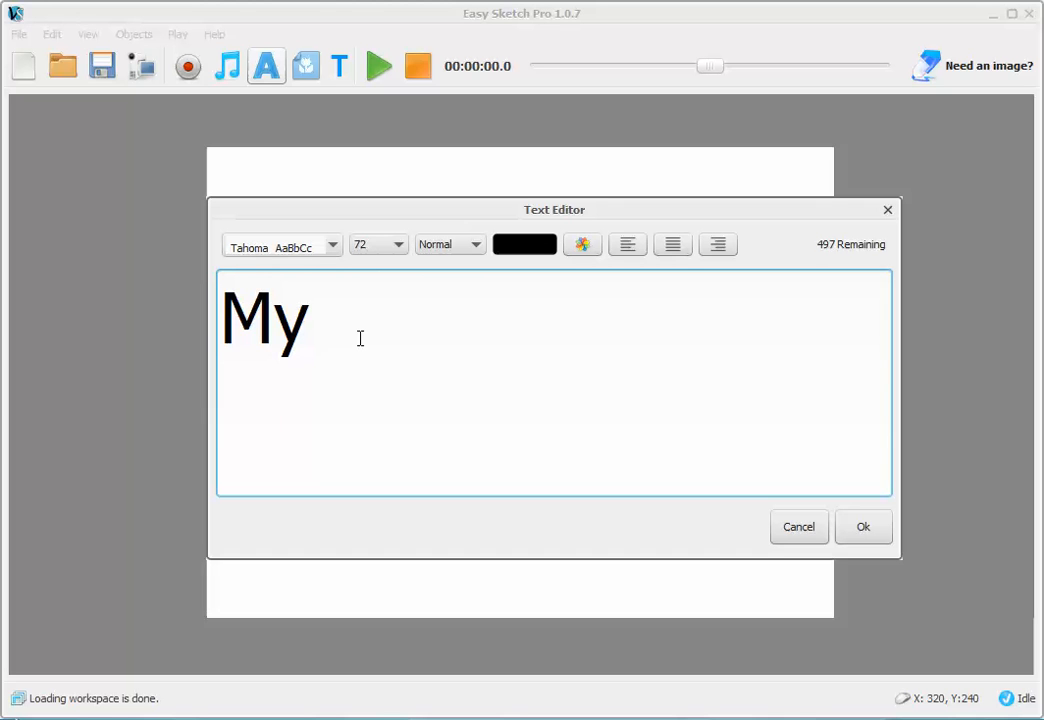
pyautogui.write('Name I')
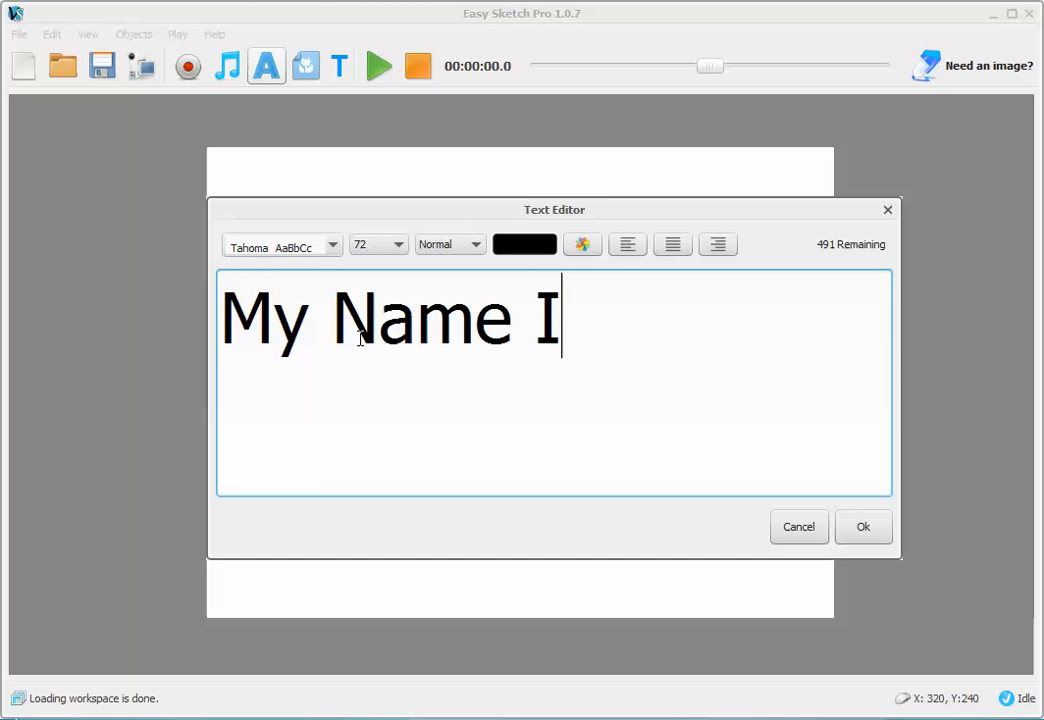
pyautogui.write('s Keith')
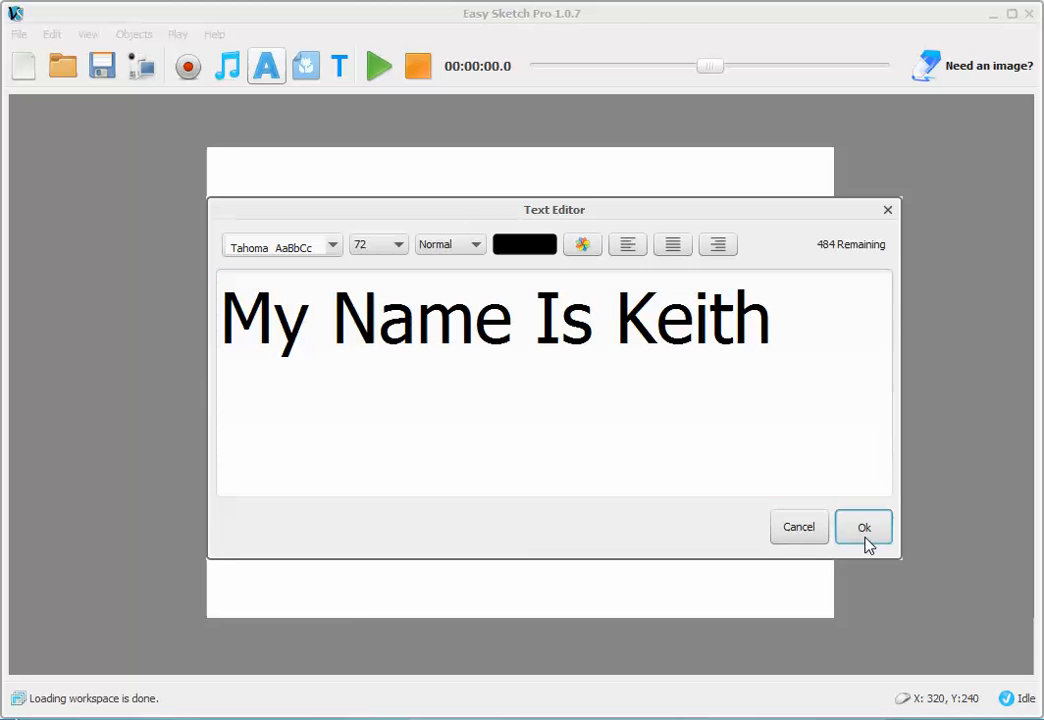
# Step: Put 'My Name Is Keith' onto the canvas near the top and play the drawing animation once
pyautogui.click(864, 528)
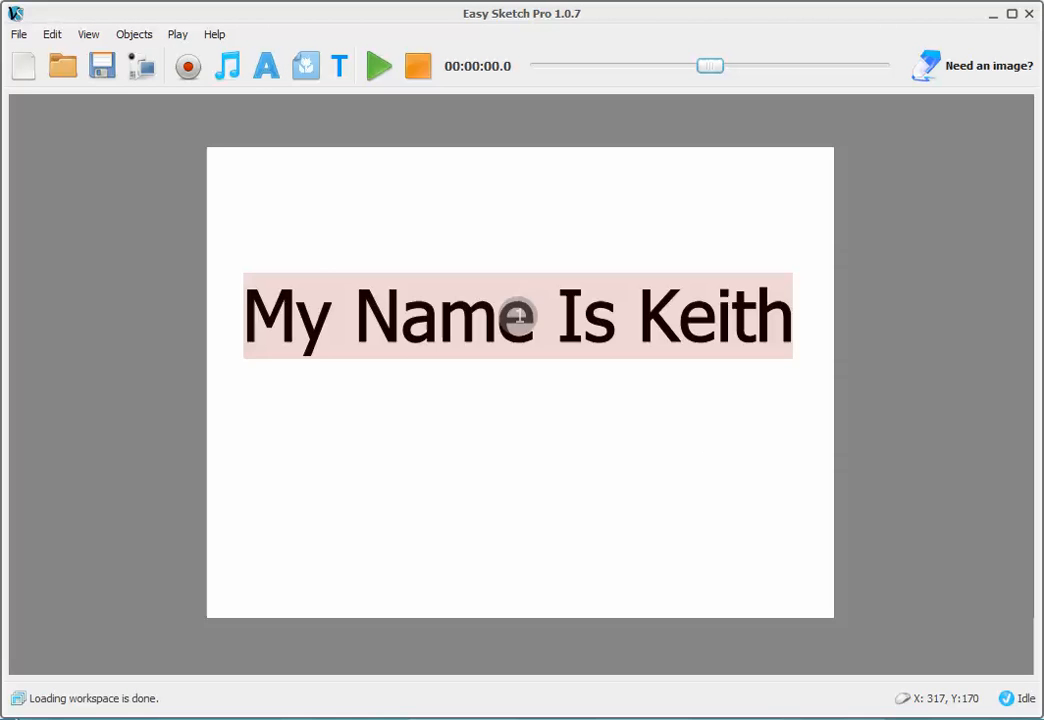
pyautogui.moveTo(516, 316); pyautogui.dragTo(512, 230)
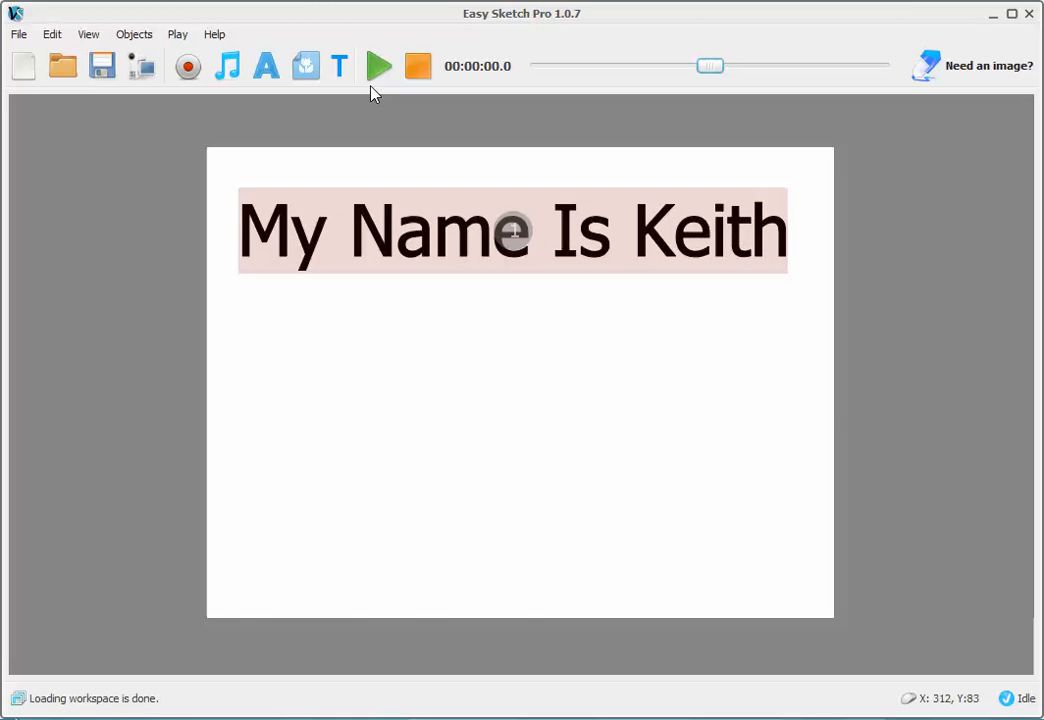
pyautogui.click(376, 66)
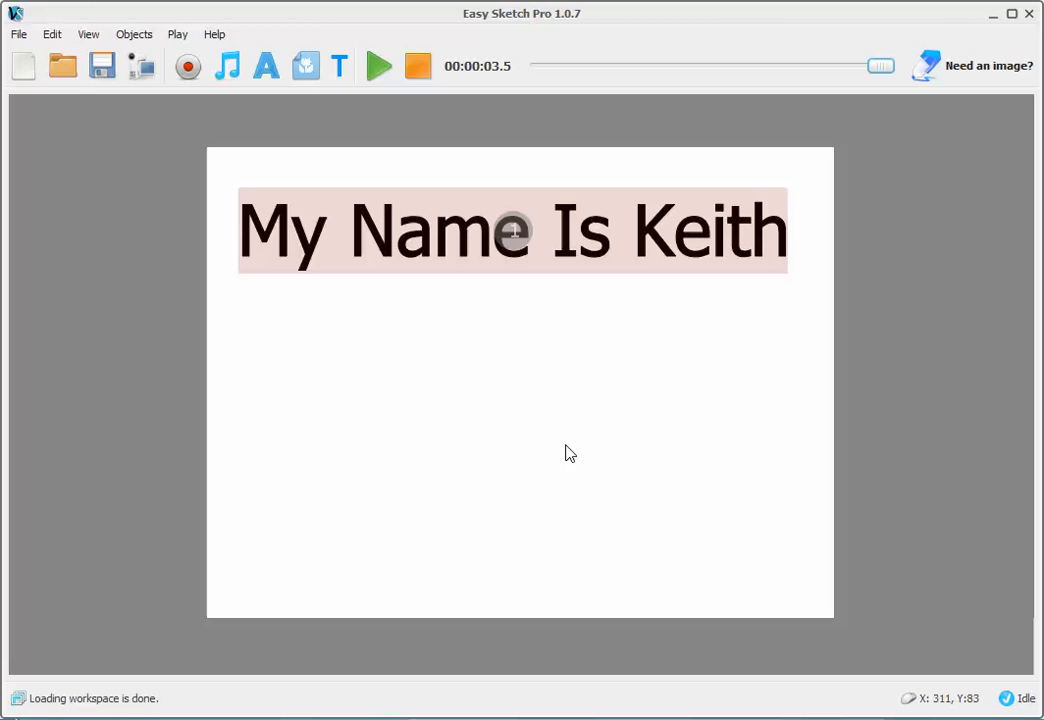
pyautogui.moveTo(10, 90)
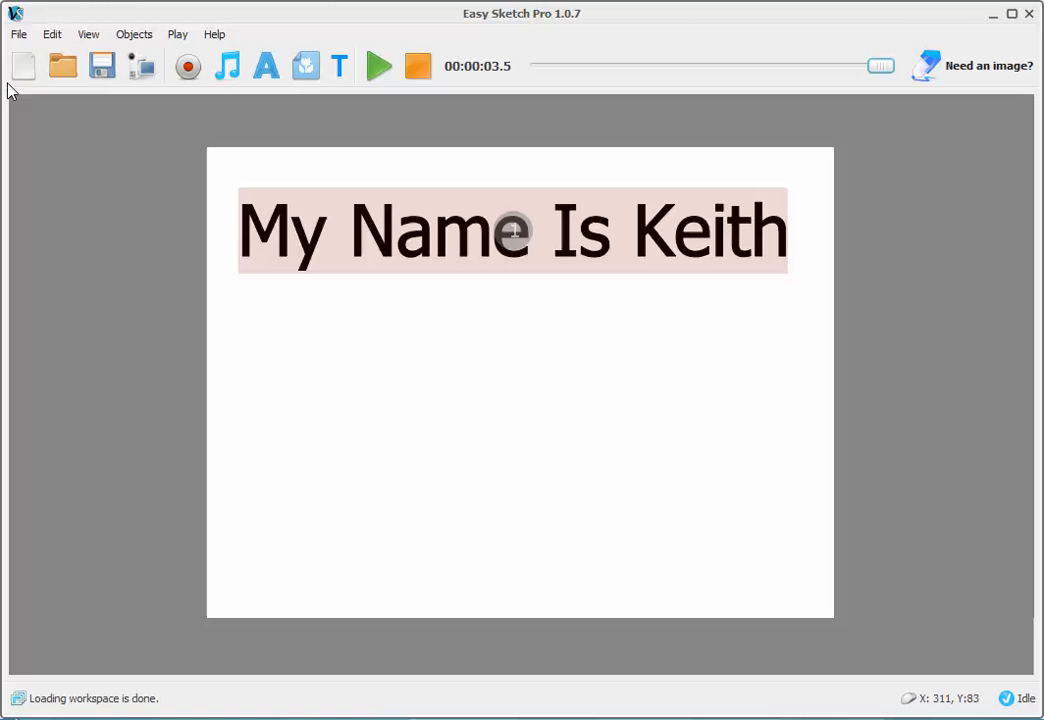
# Step: Save the project via Save As as the sketch file 'keith' in Documents
pyautogui.click(16, 32)
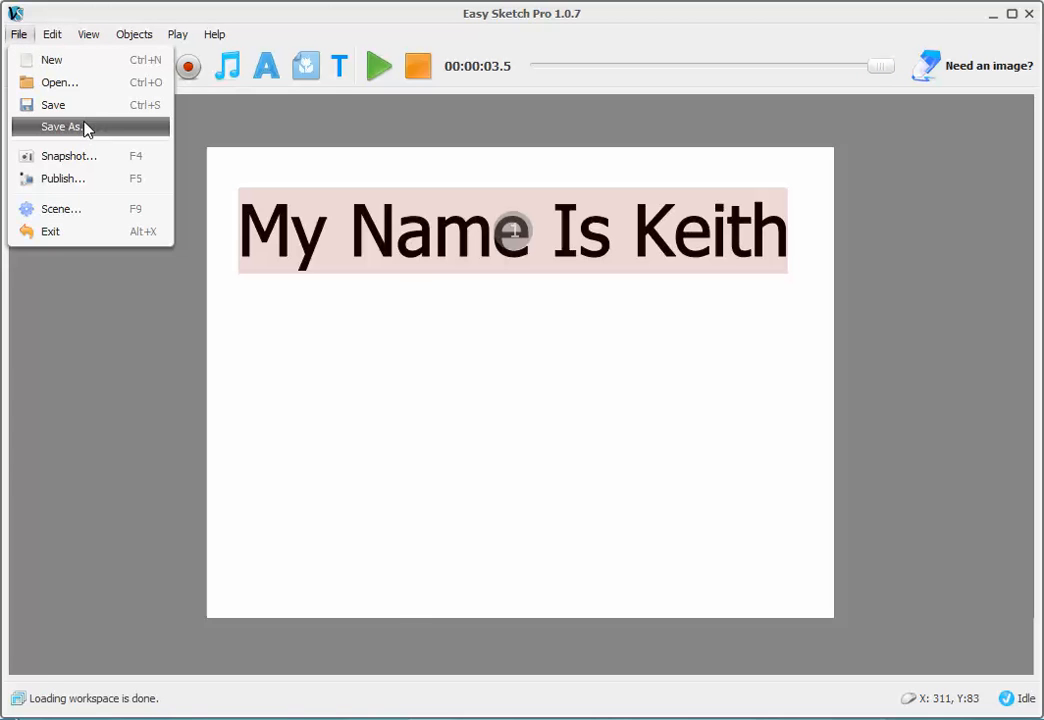
pyautogui.click(62, 128)
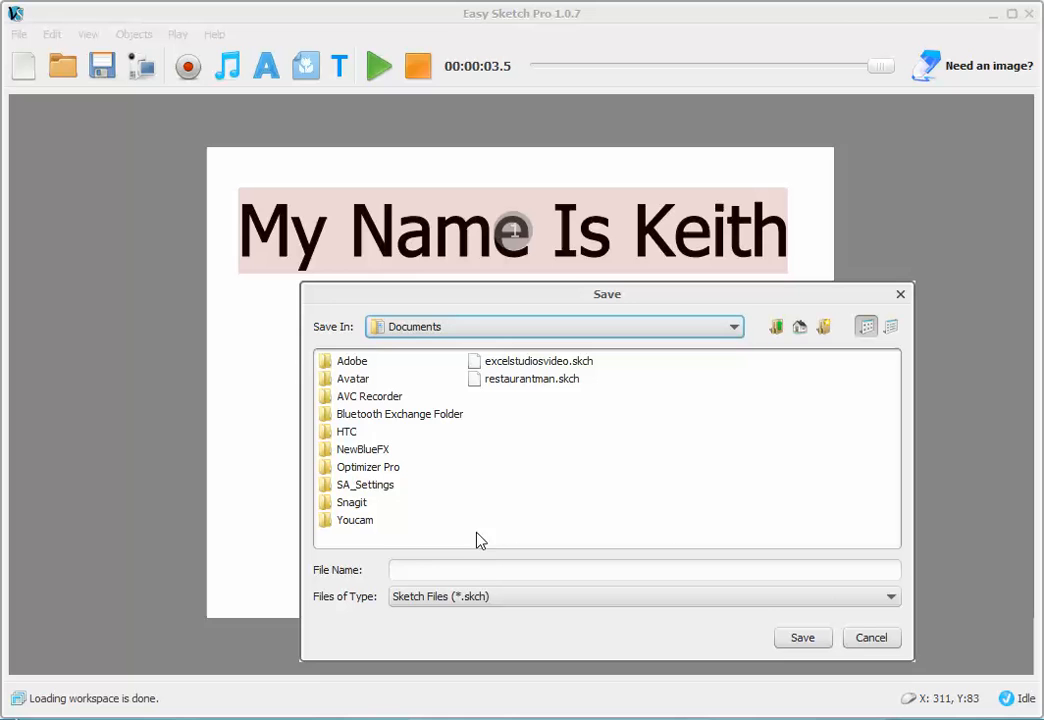
pyautogui.click(644, 570)
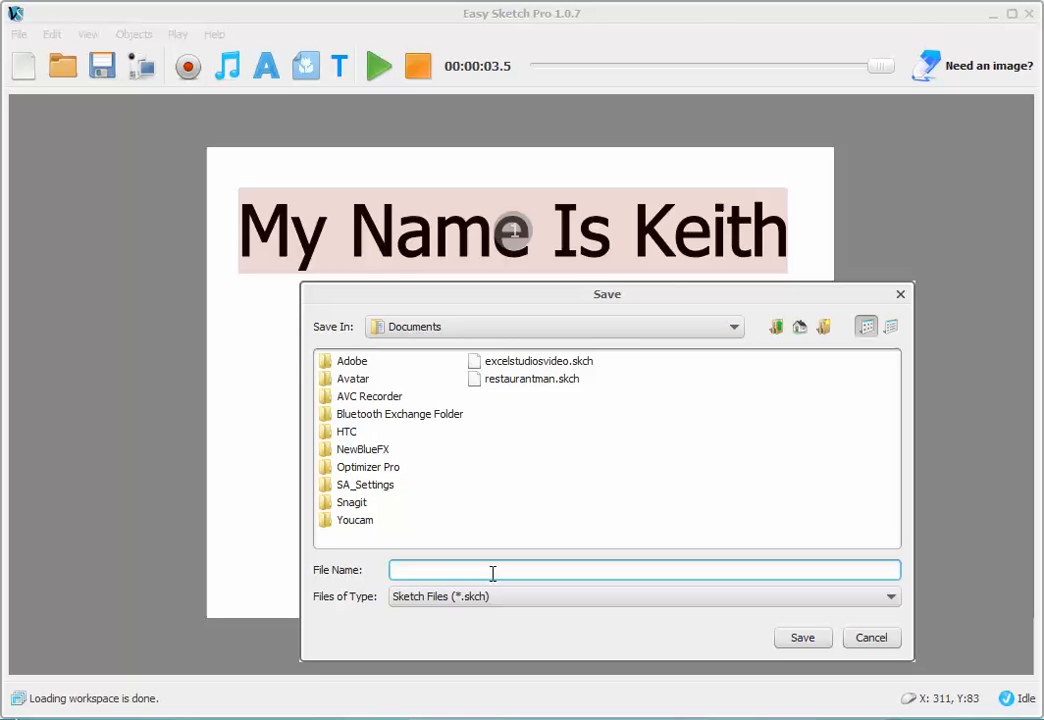
pyautogui.write('ke')
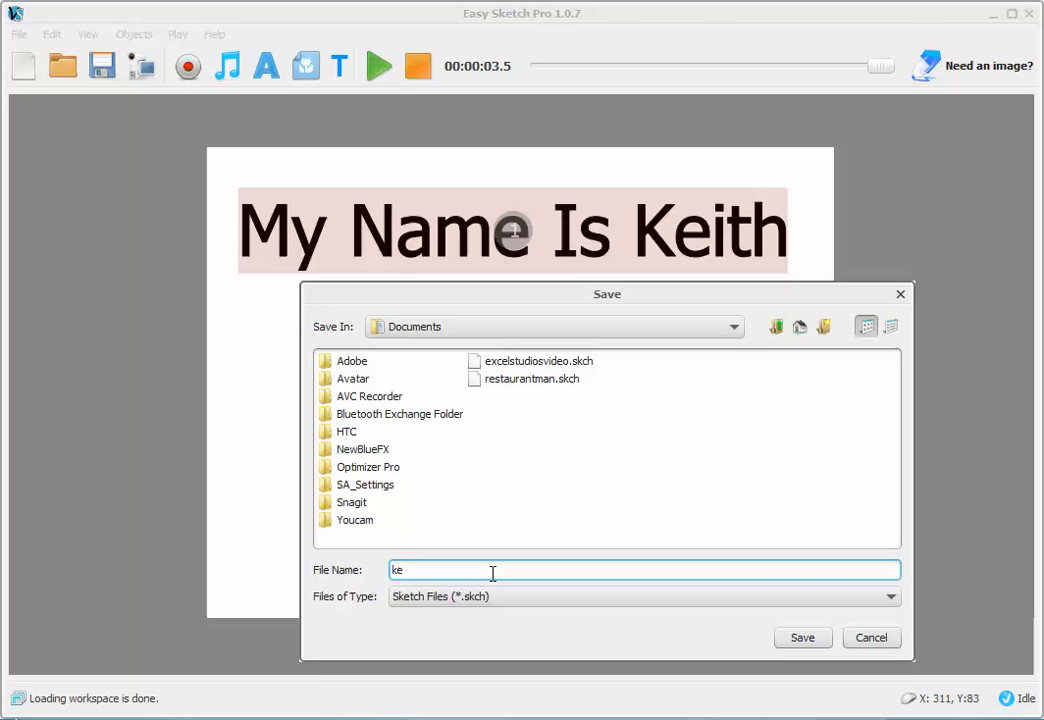
pyautogui.write('ith')
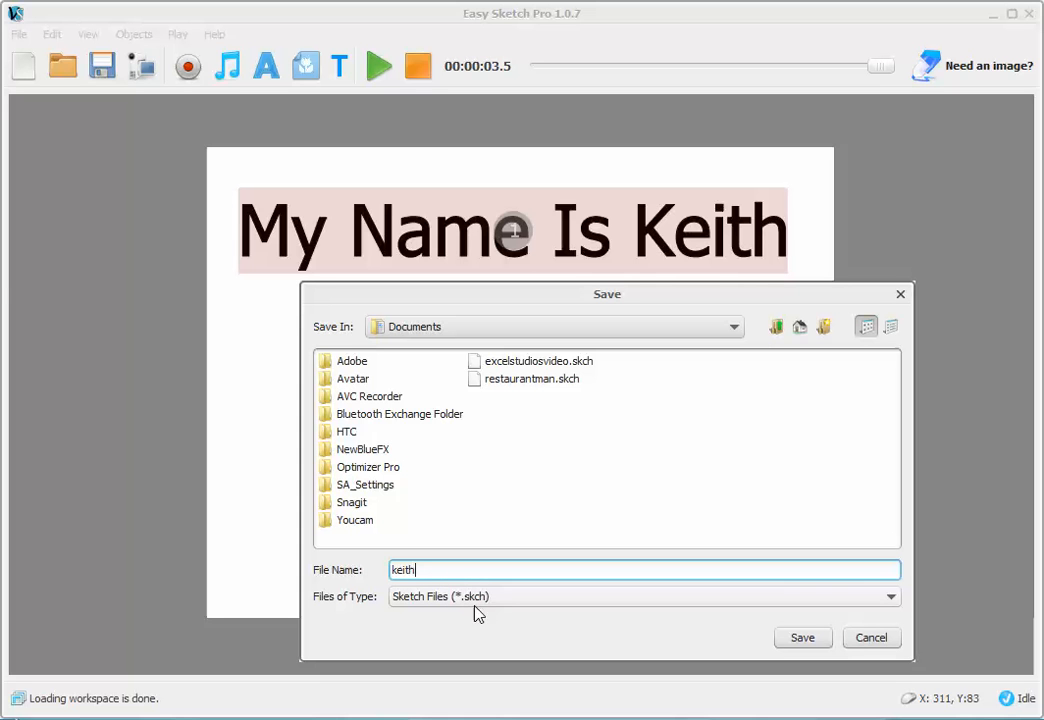
pyautogui.click(800, 636)
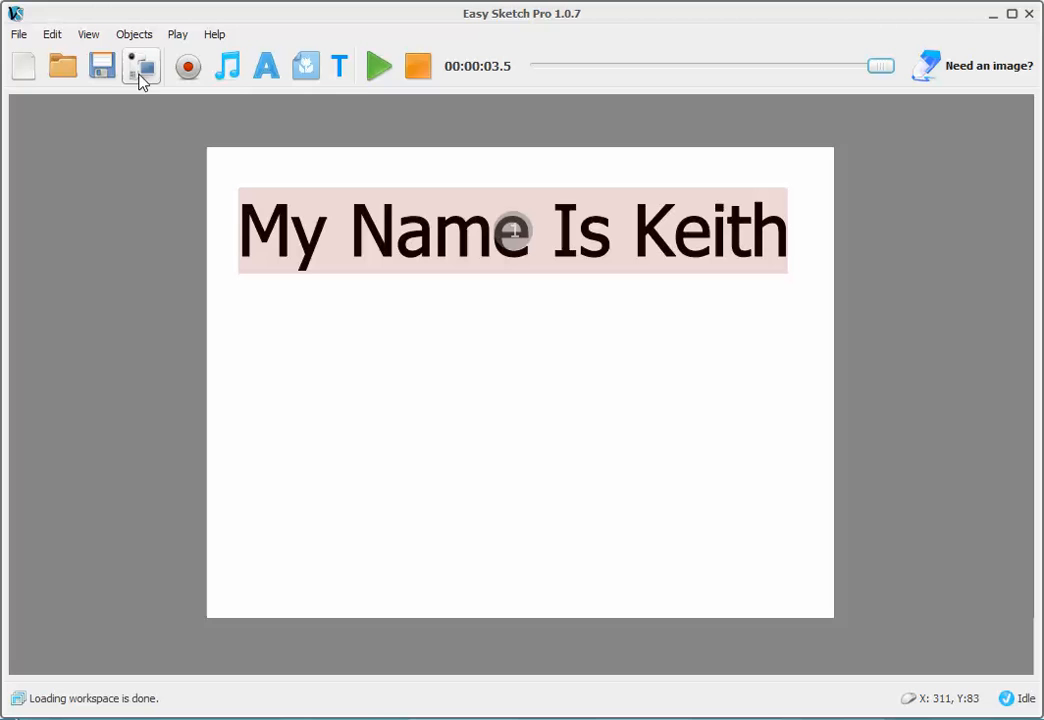
pyautogui.moveTo(140, 64)
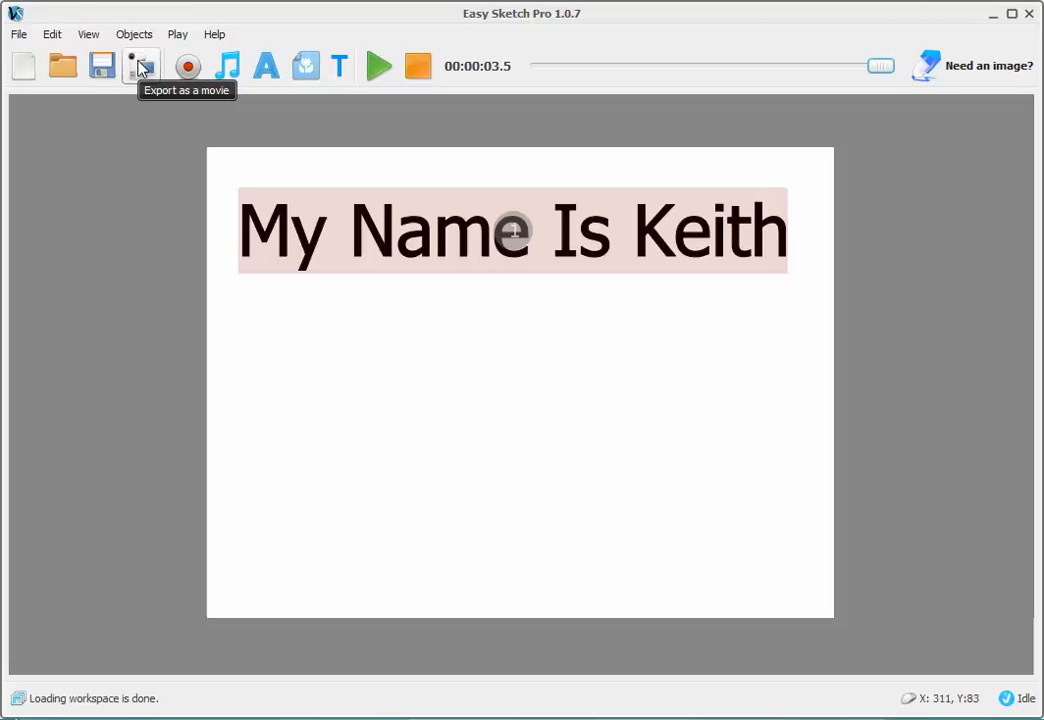
pyautogui.moveTo(144, 76)
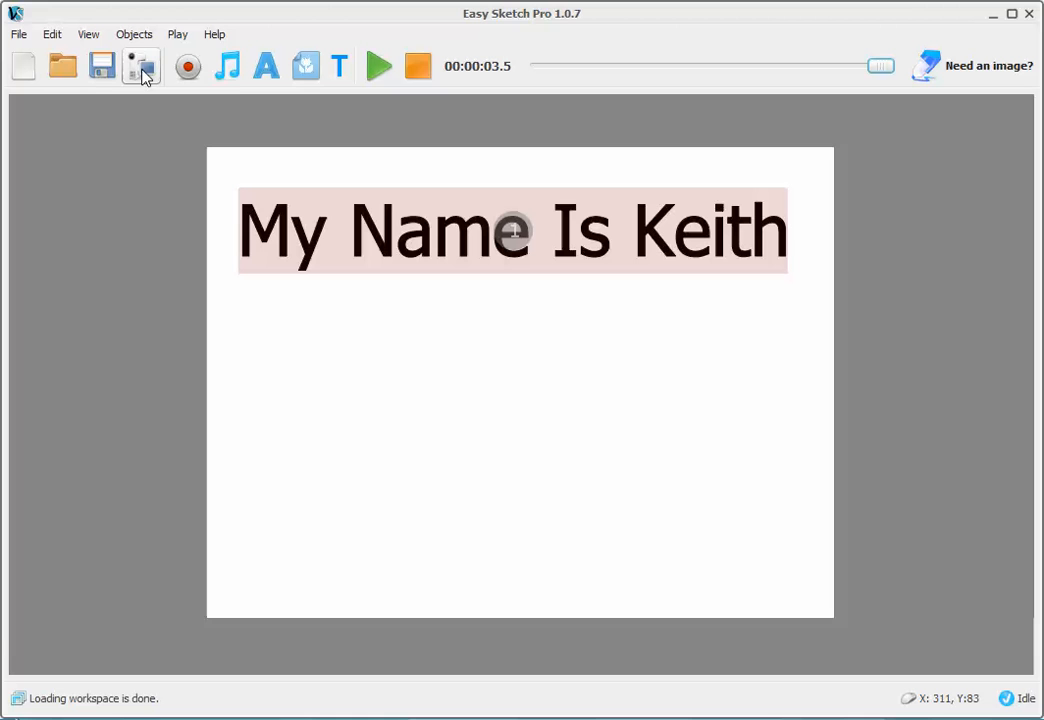
pyautogui.moveTo(142, 66)
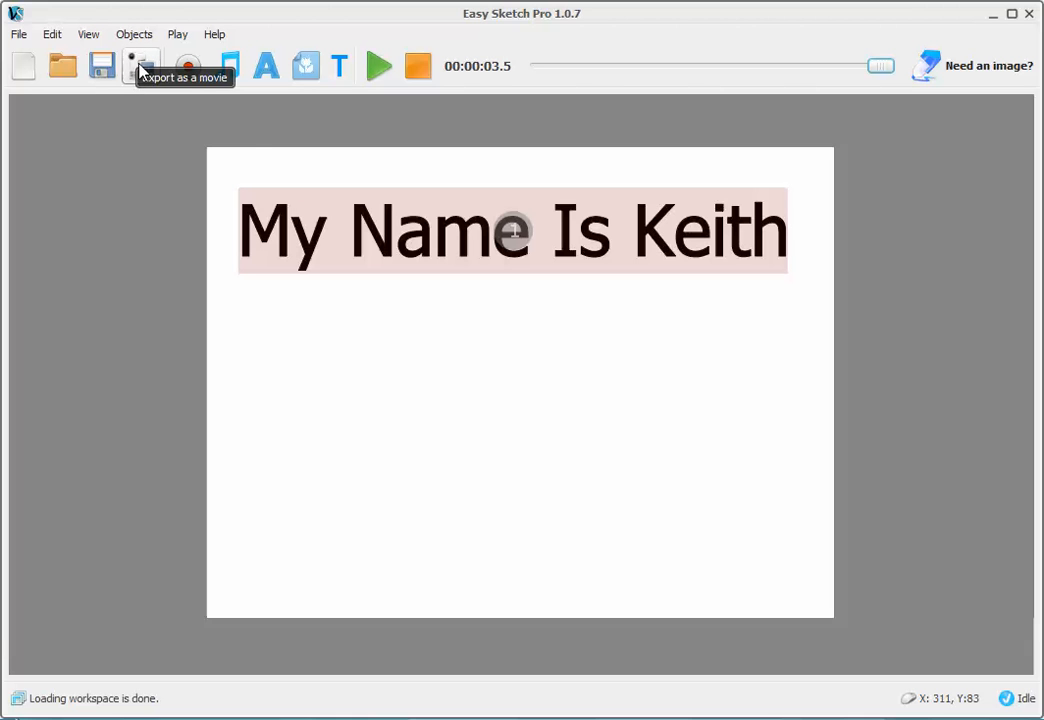
pyautogui.moveTo(424, 340)
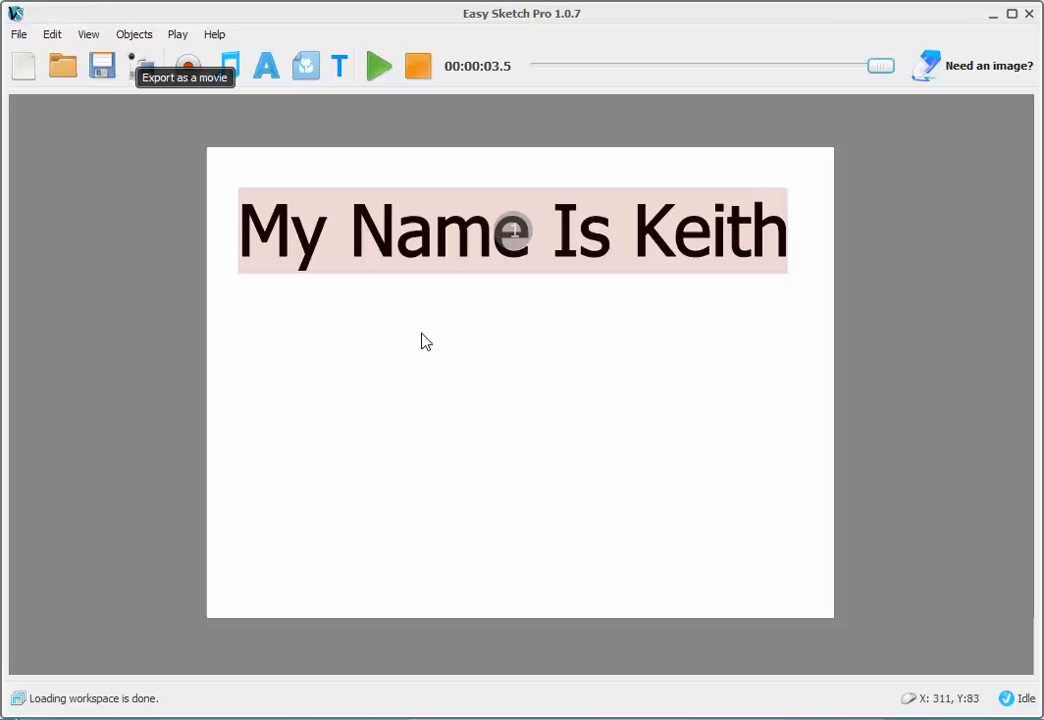
pyautogui.moveTo(430, 344)
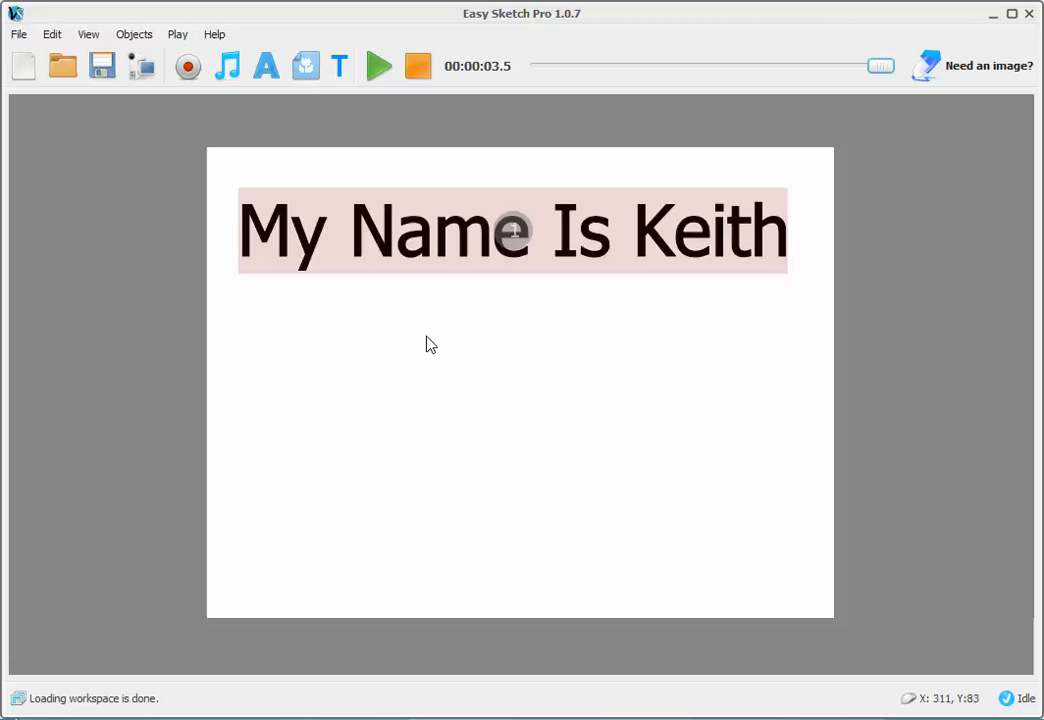
pyautogui.moveTo(272, 180)
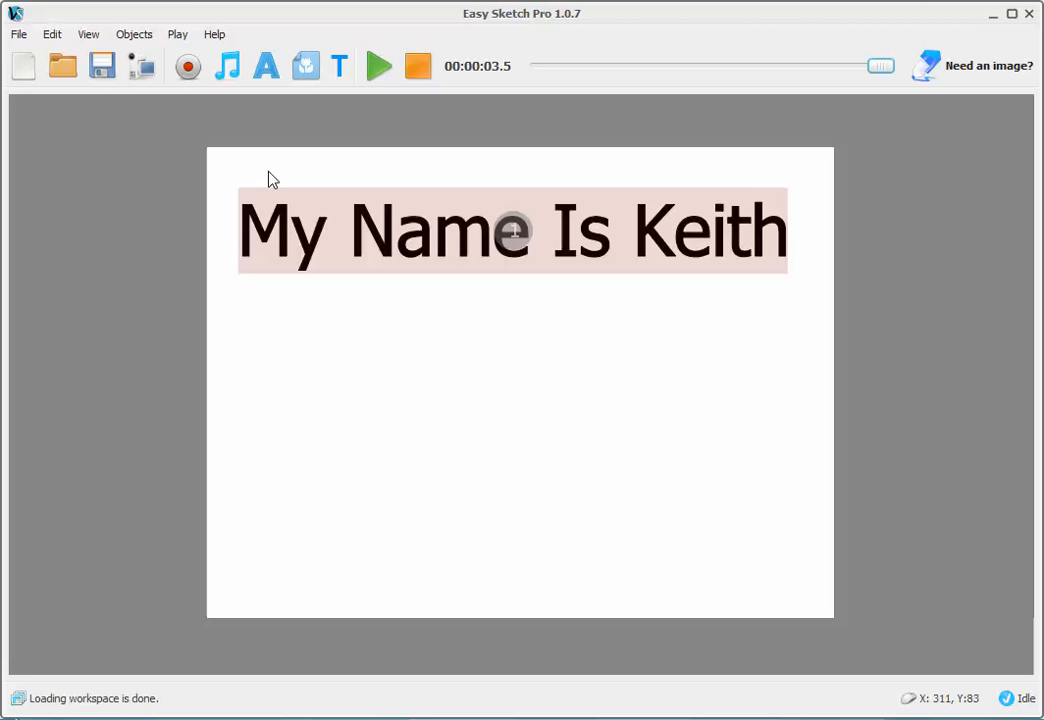
pyautogui.moveTo(140, 64)
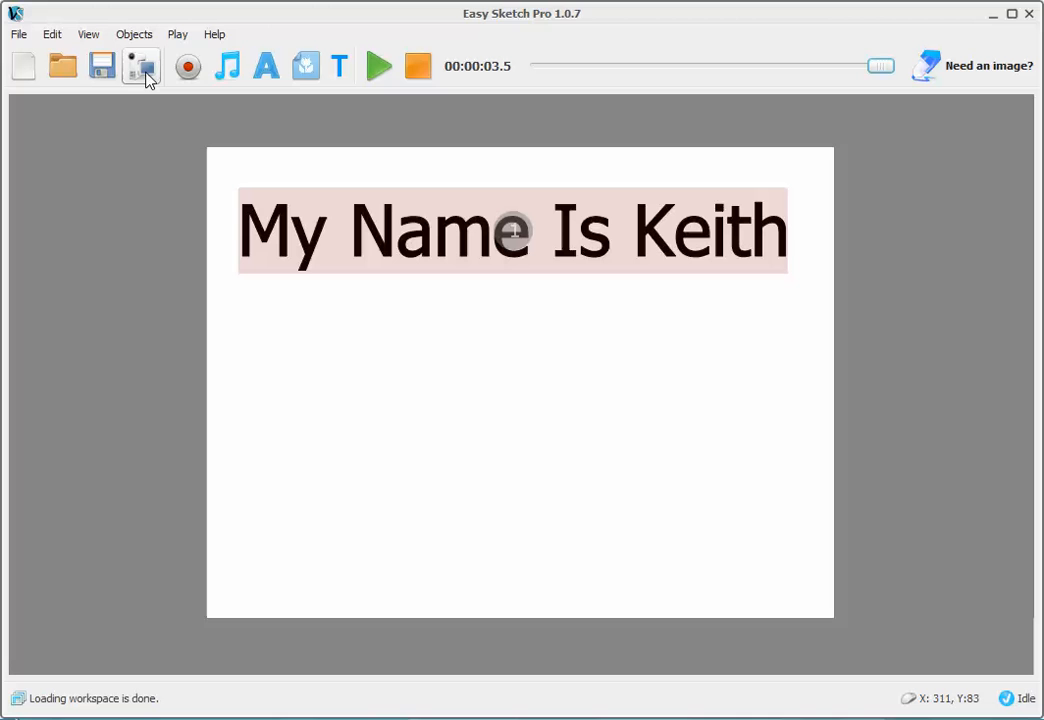
# Step: Export the animation as a movie to the Videos folder under the name keith.mp4
pyautogui.click(140, 66)
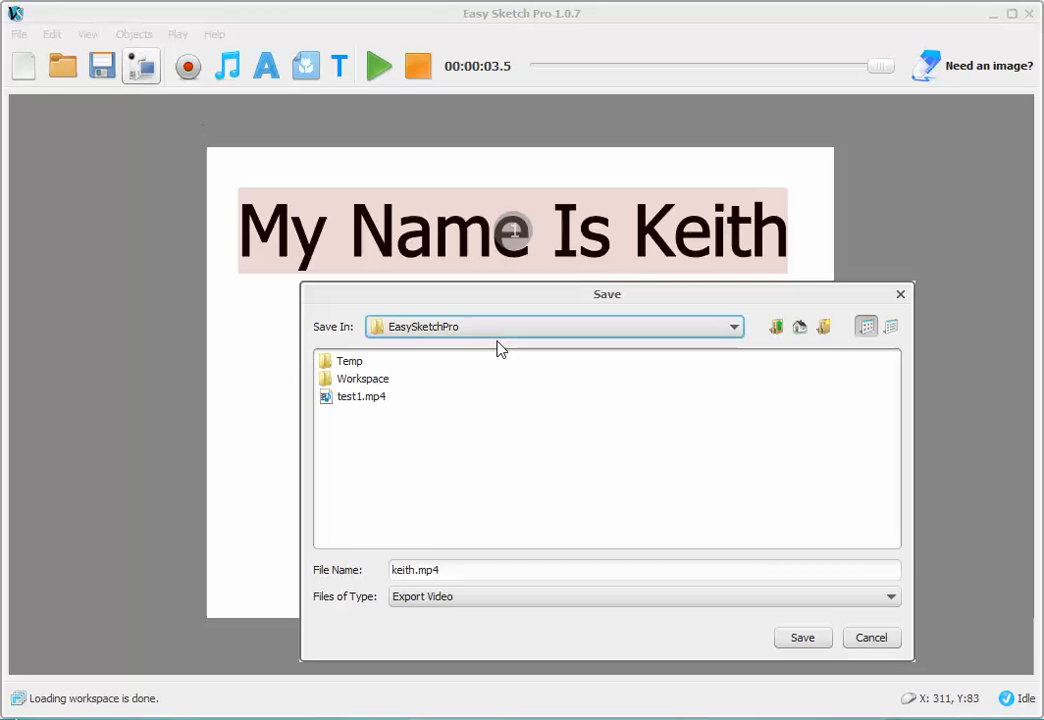
pyautogui.moveTo(480, 336)
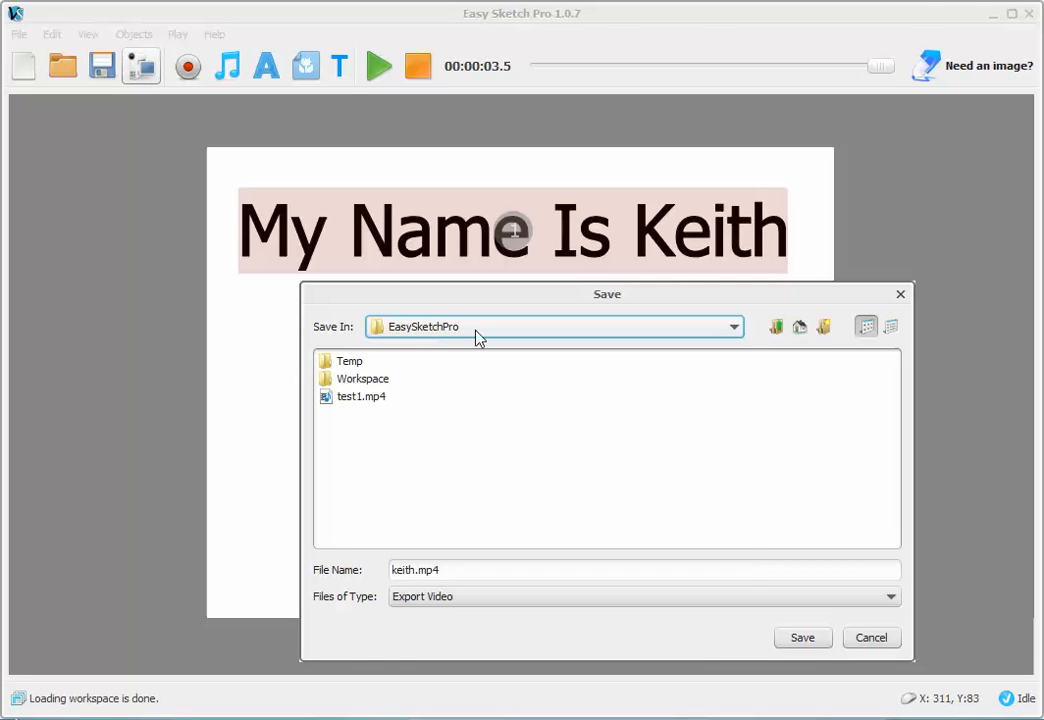
pyautogui.click(732, 326)
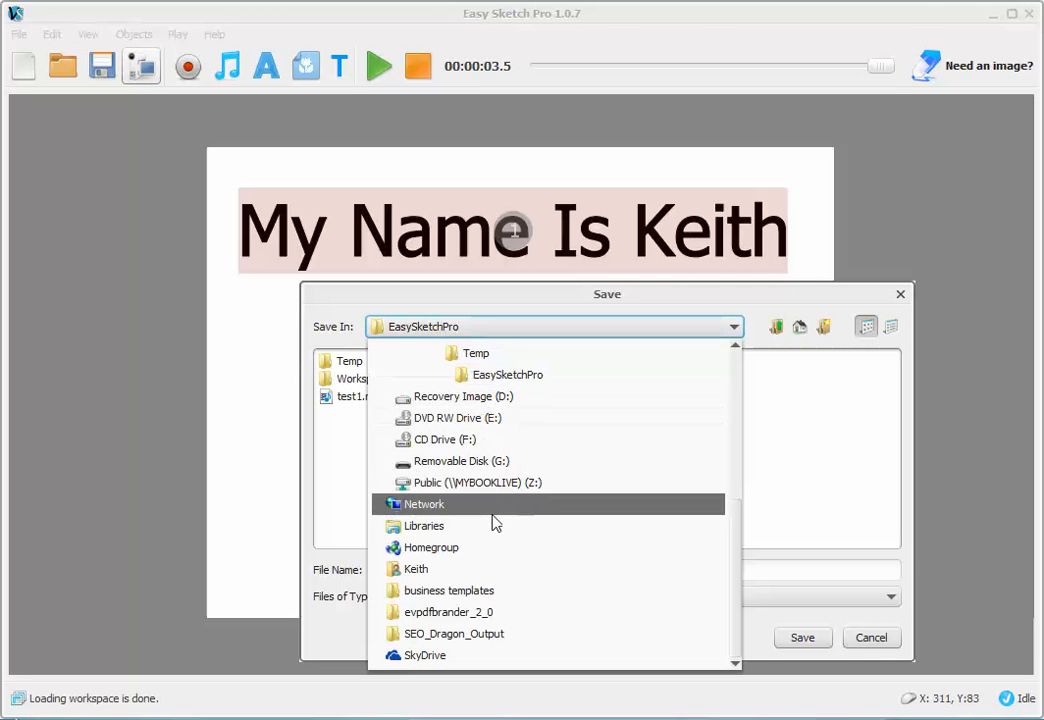
pyautogui.click(416, 568)
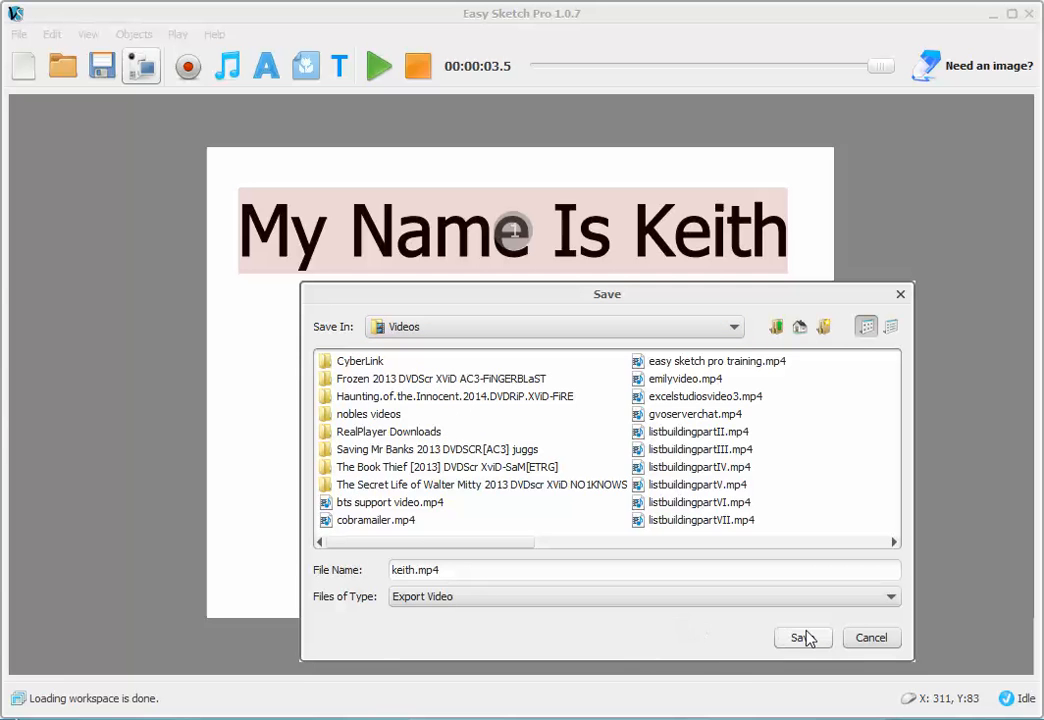
pyautogui.moveTo(802, 638)
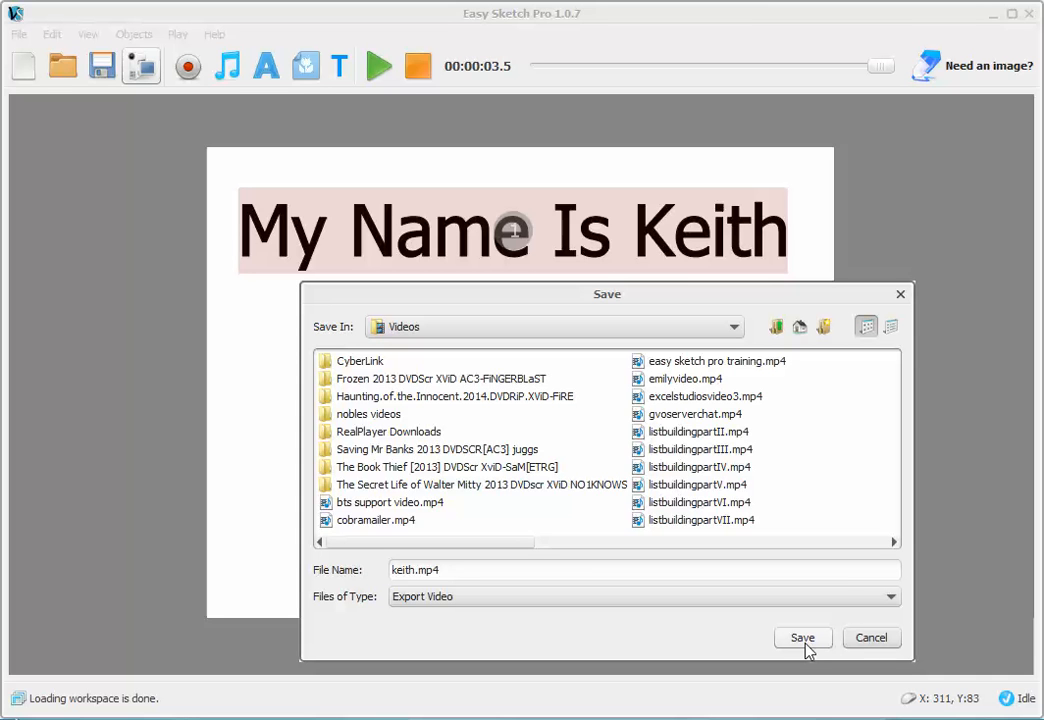
pyautogui.click(800, 638)
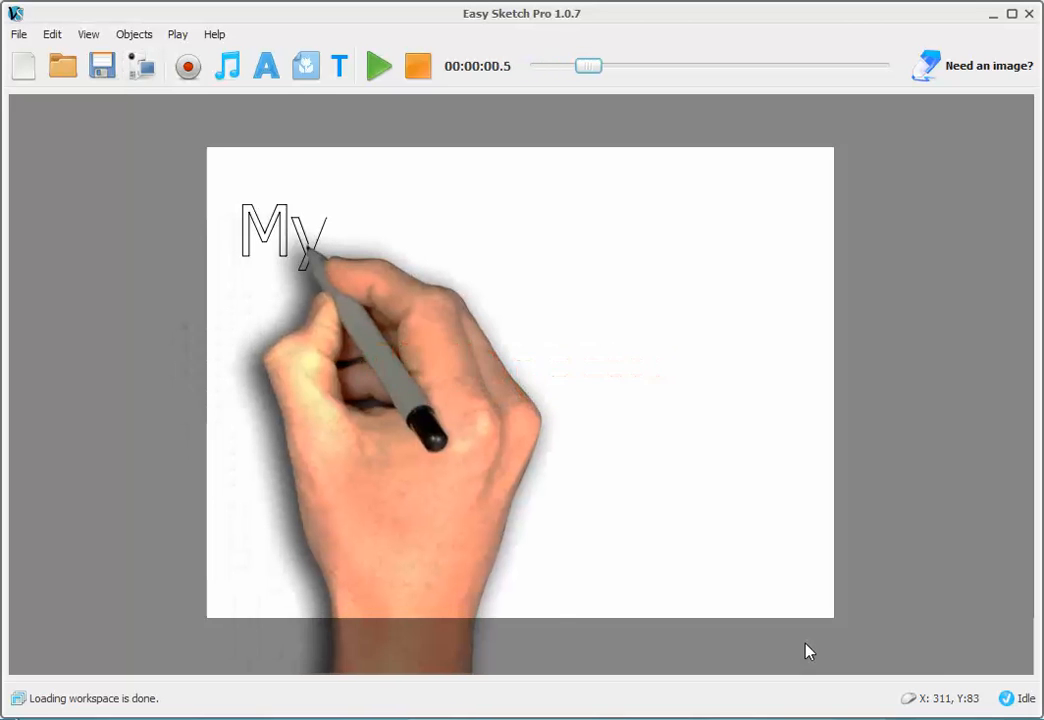
# Step: Let keith.mp4 finish rendering and answer Yes to open it in the default player
pyautogui.click(376, 66)
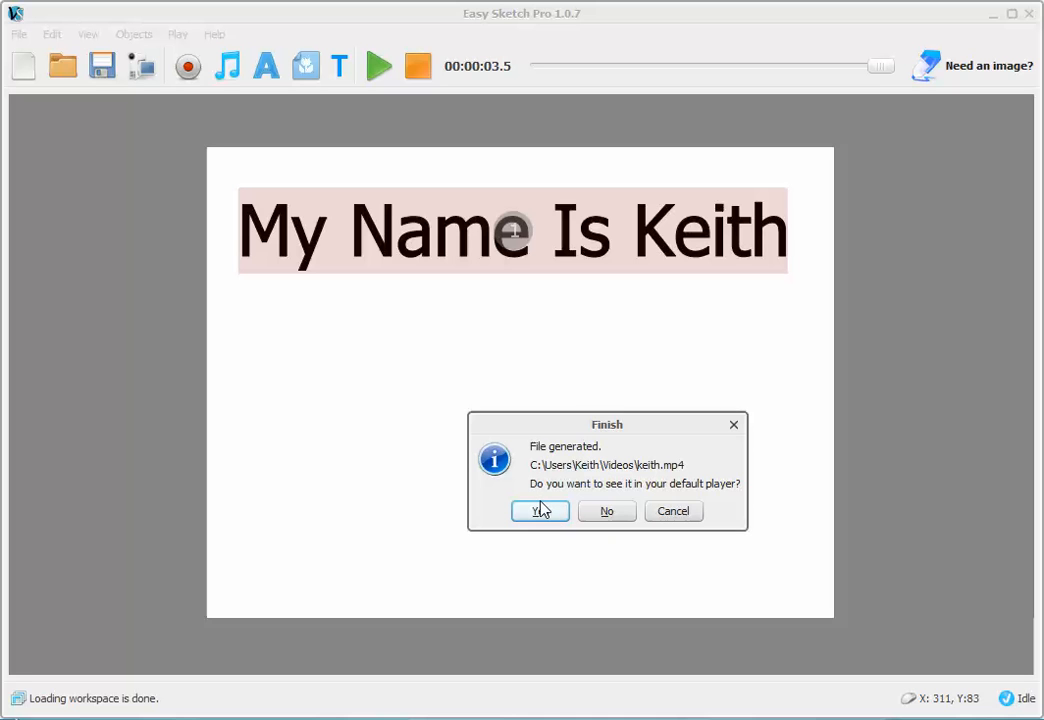
pyautogui.moveTo(682, 482)
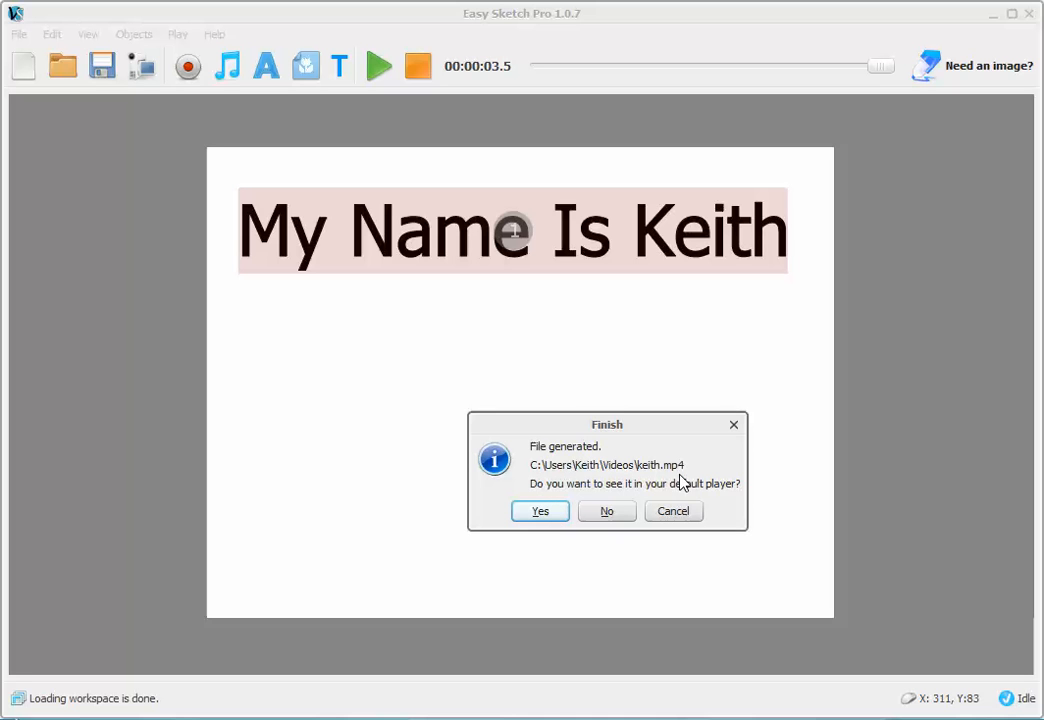
pyautogui.moveTo(614, 480)
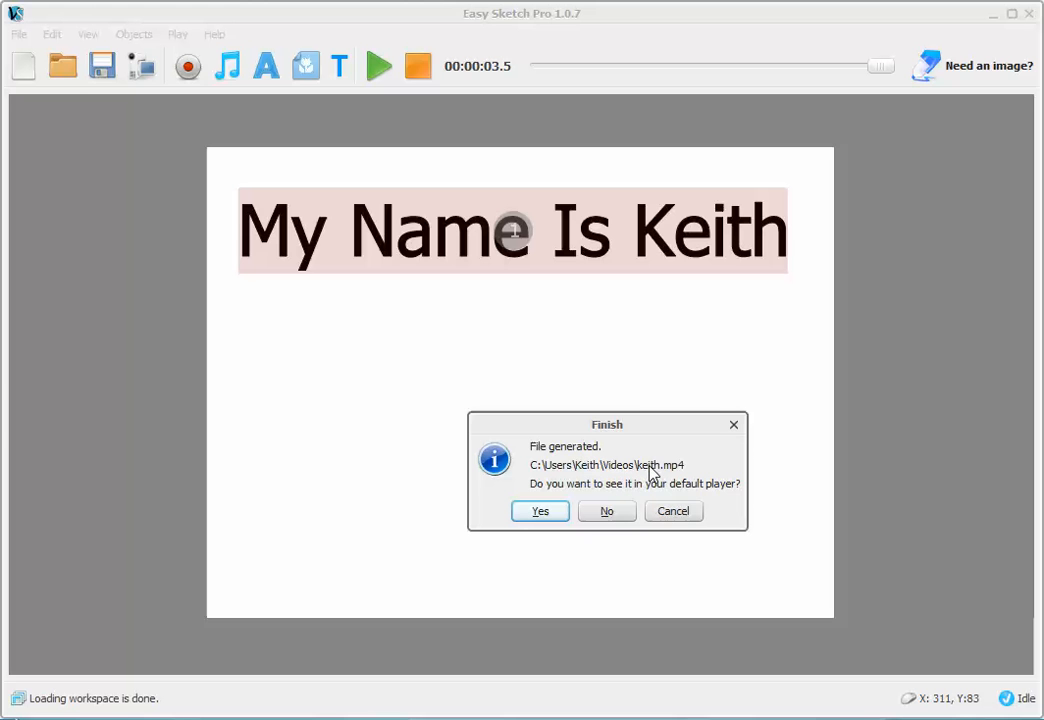
pyautogui.click(606, 512)
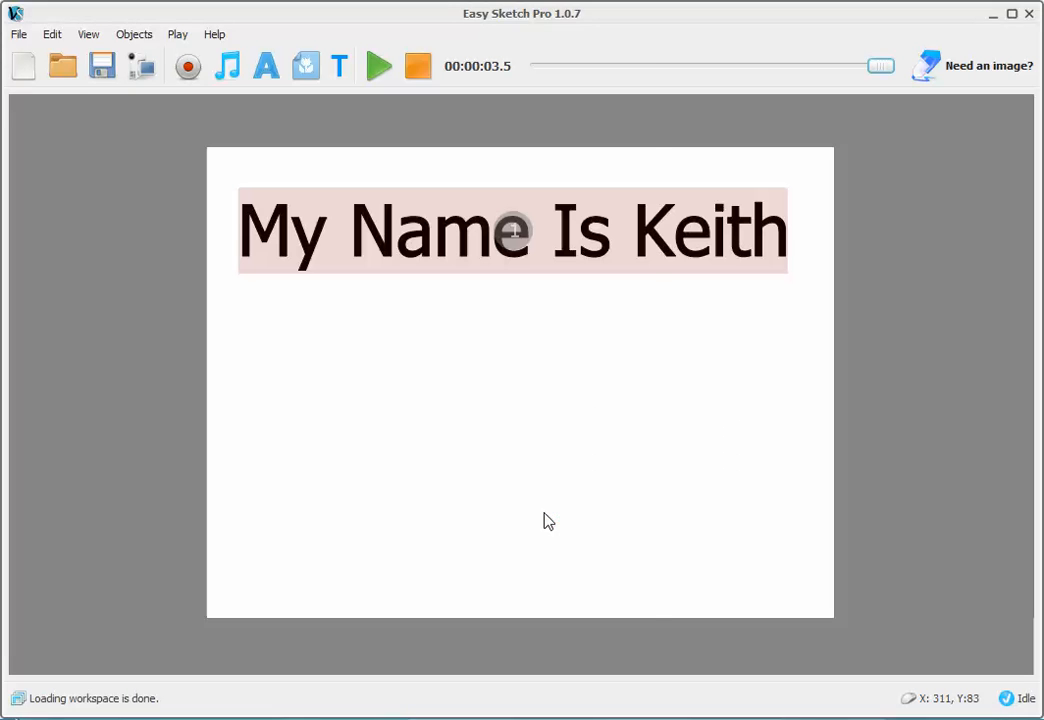
# Step: Play keith.mp4 in Windows Media Player to watch the hand draw 'My Name Is Keith'
pyautogui.click(378, 66)
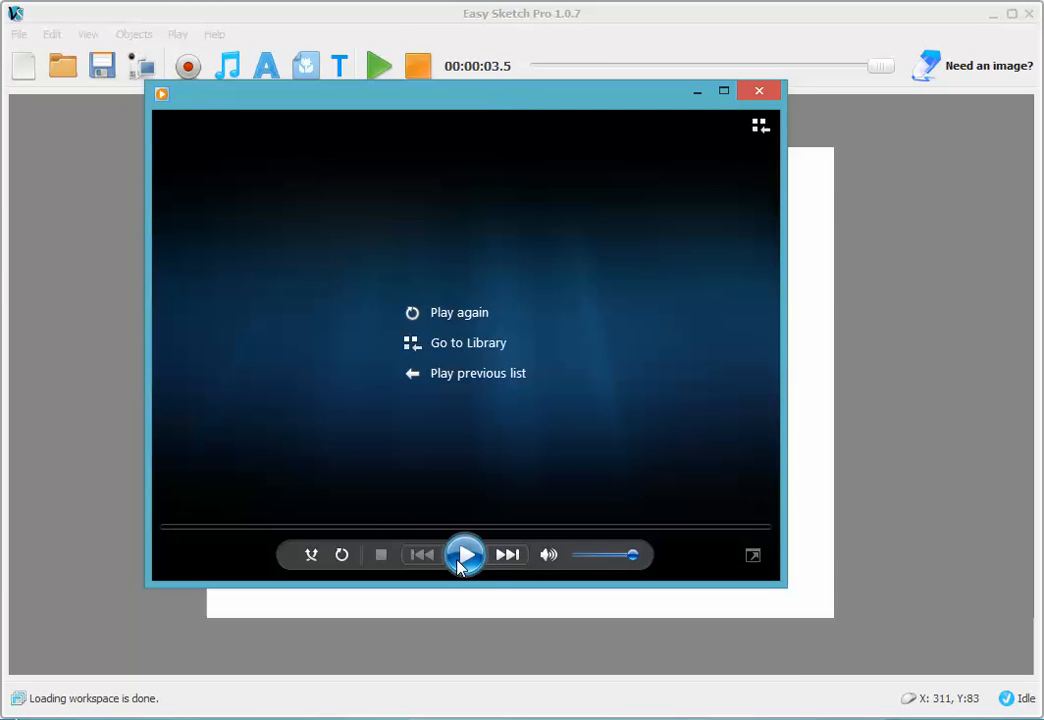
pyautogui.click(464, 556)
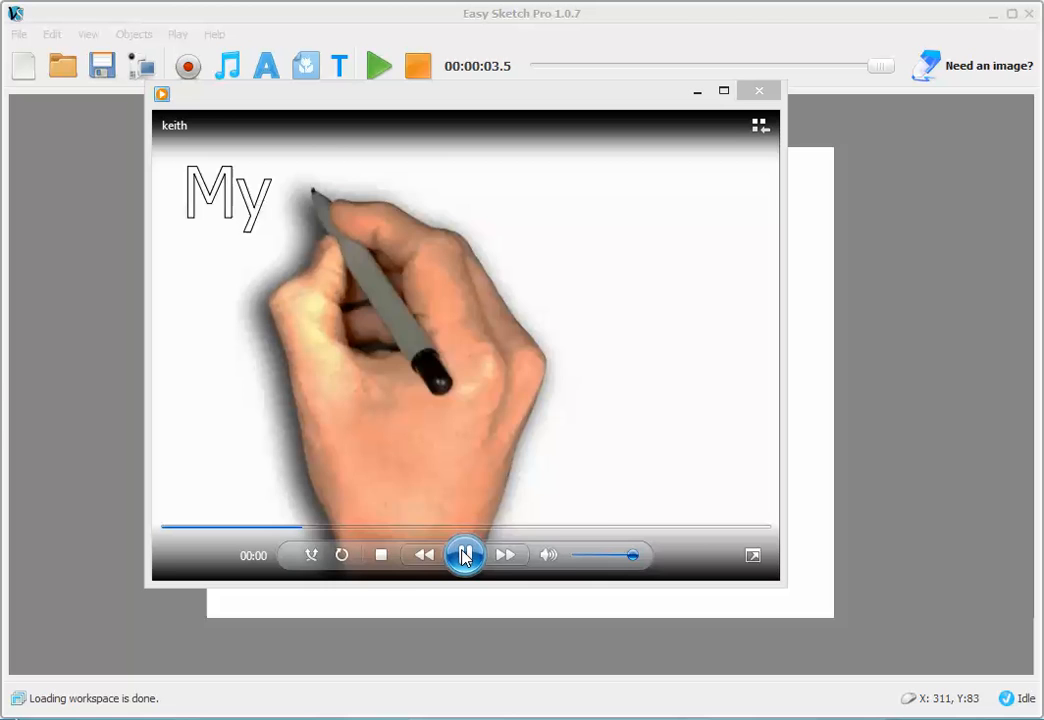
pyautogui.click(464, 556)
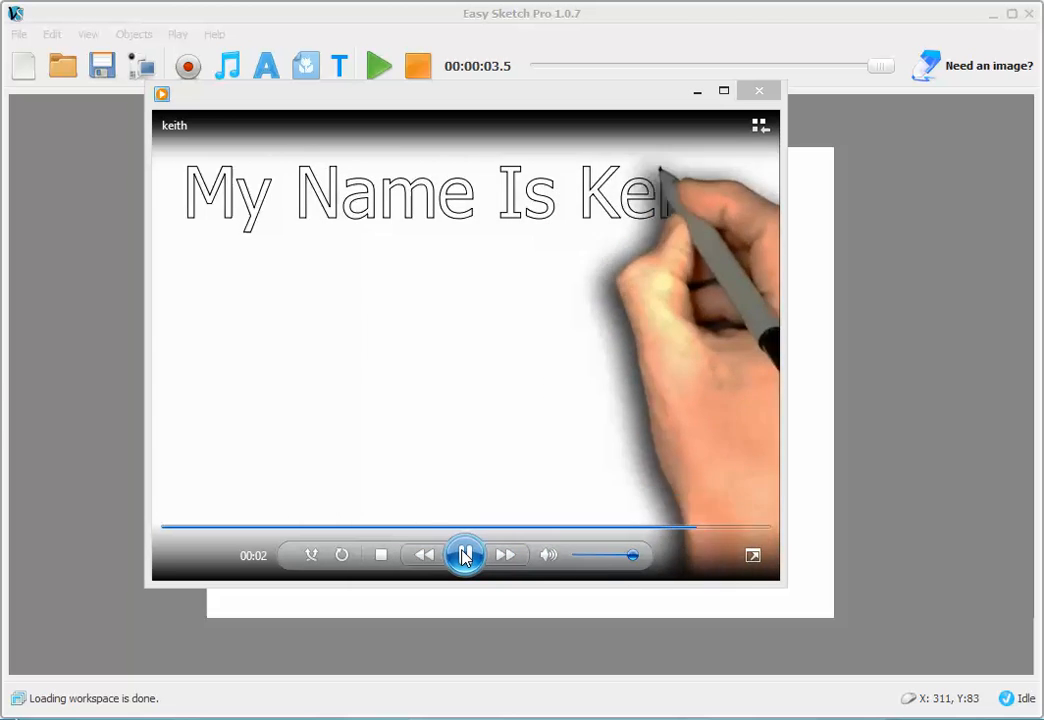